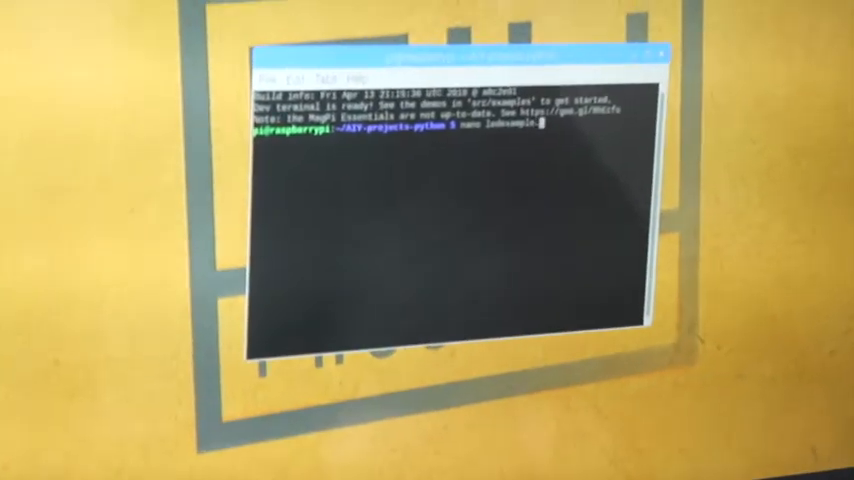
- Open ledexample.py in nano to review its GPIO LED code, then exit back to the prompt
key("Return")
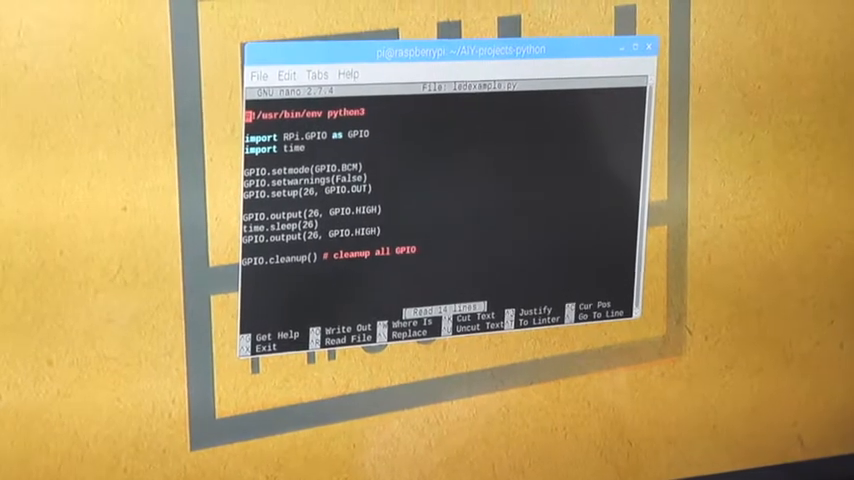
key("ctrl+x")
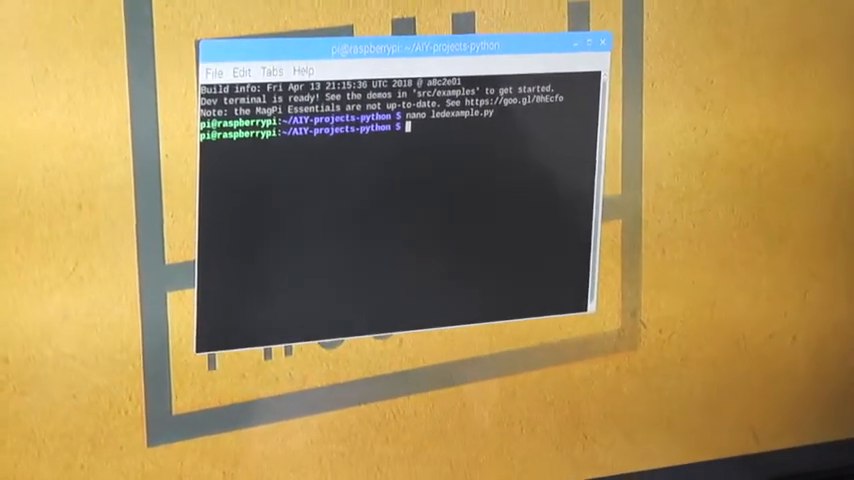
- Type 'python led' at the prompt to start the command running the LED example script
type("python")
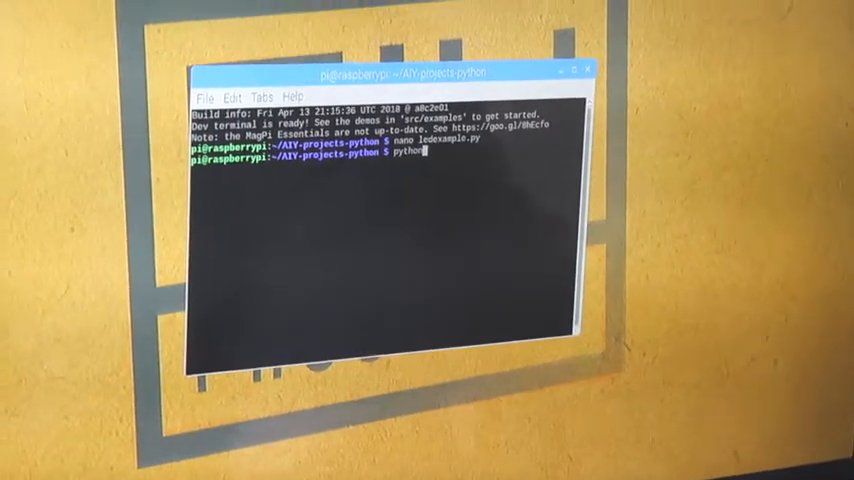
type("led")
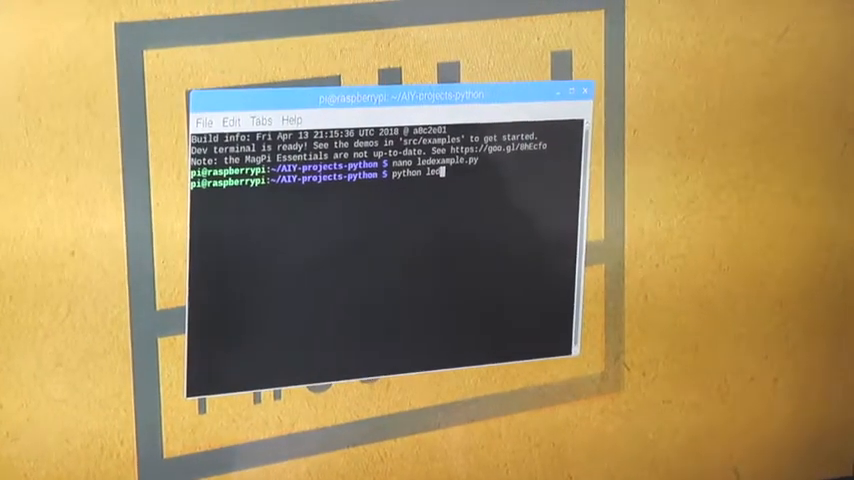